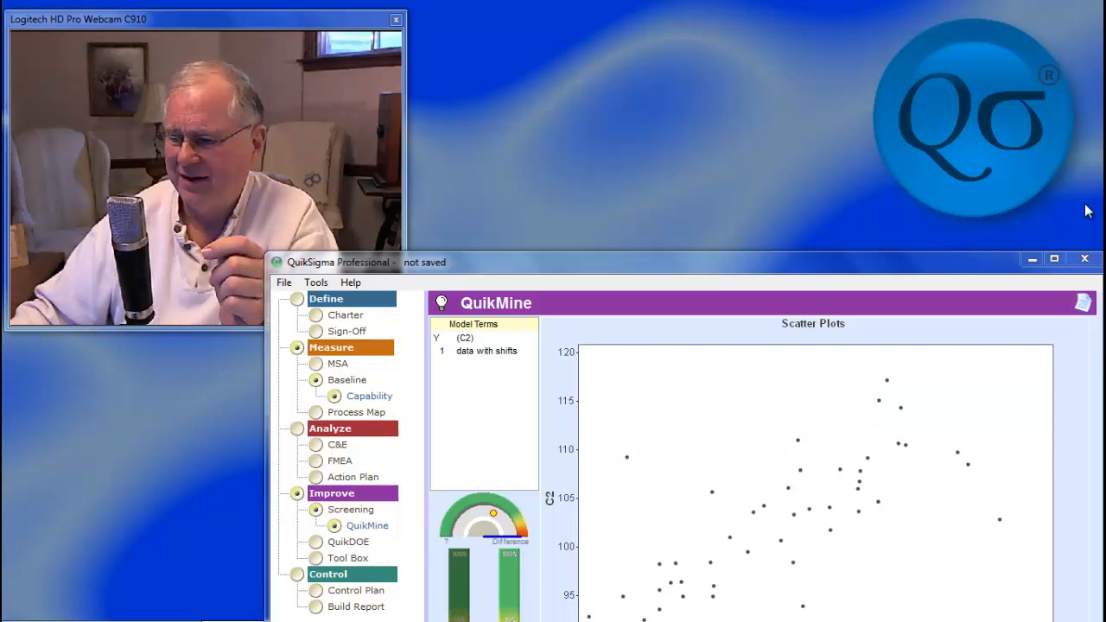
pyautogui.moveTo(869, 274)
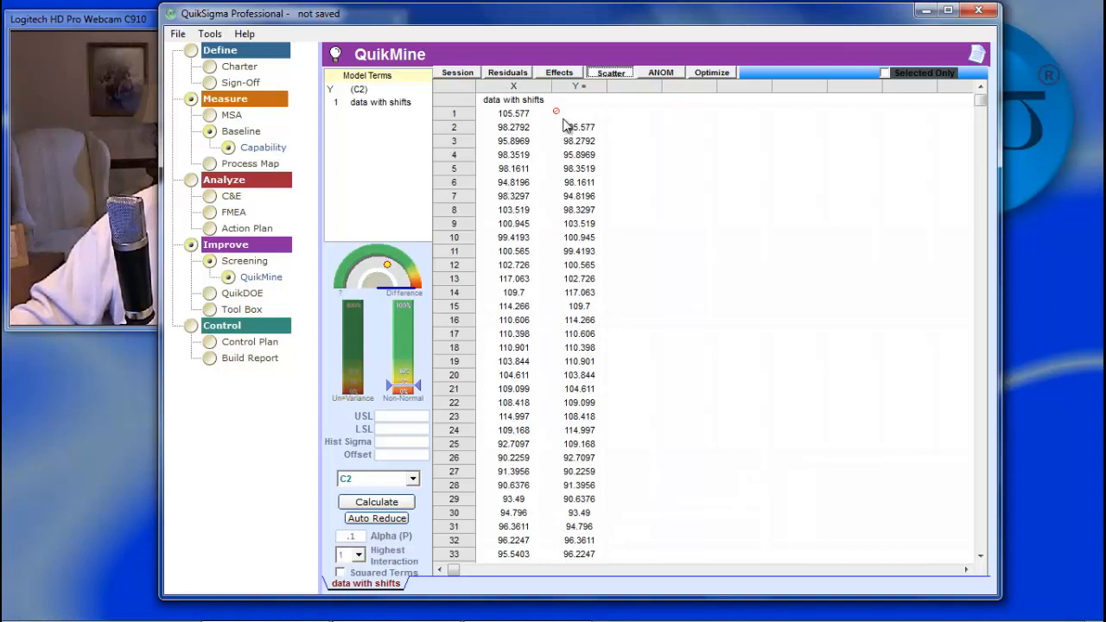
pyautogui.moveTo(574, 118)
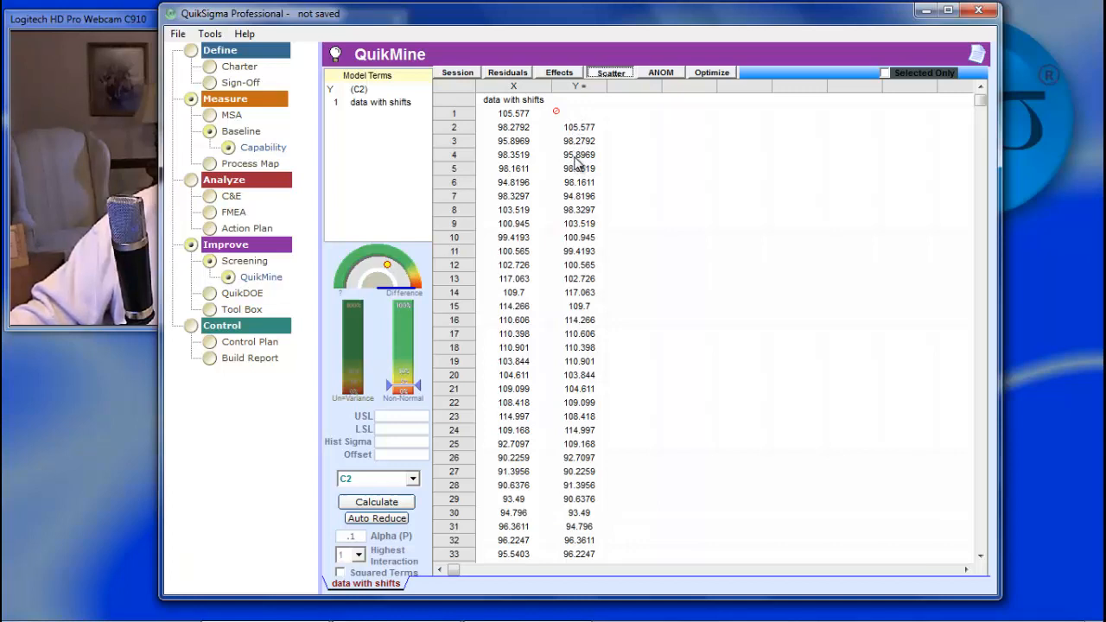
pyautogui.moveTo(413, 540)
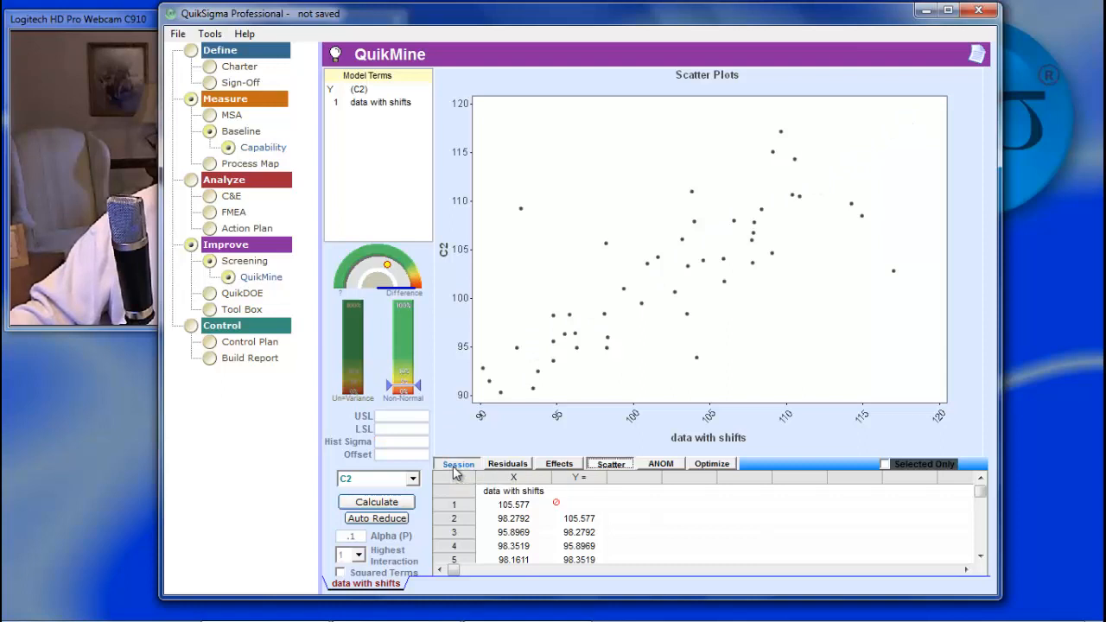
# Show the lag-one regression's Analysis of Variance table (F 63.09, adjusted R-Sq 57.44%)
pyautogui.click(457, 463)
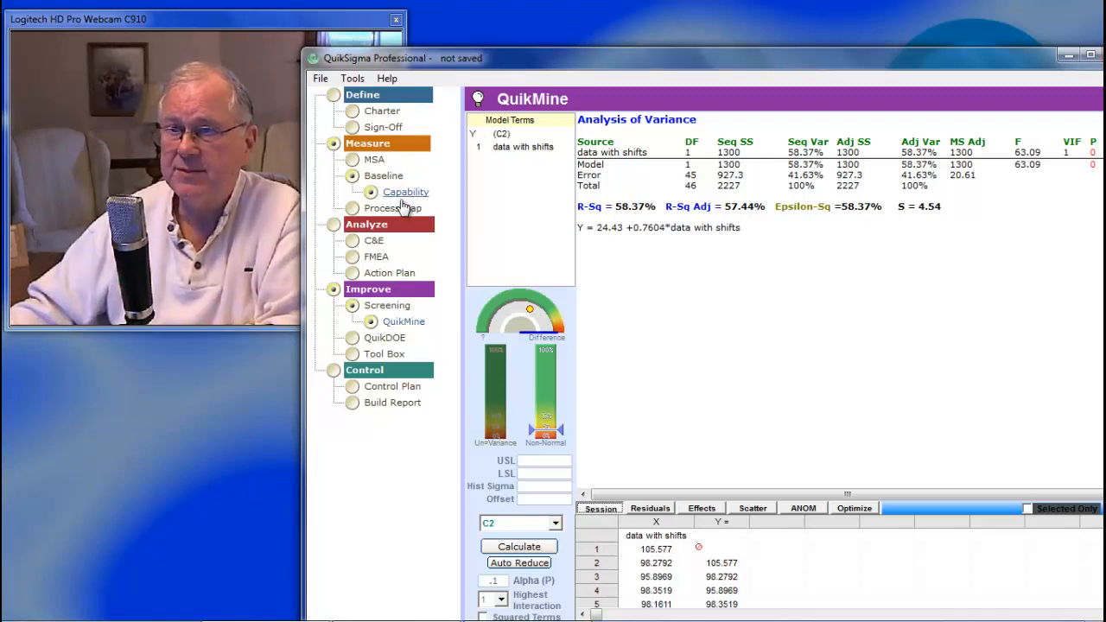
# Open Measure > Baseline > Capability to show the I-MR chart with rule violations
pyautogui.click(405, 191)
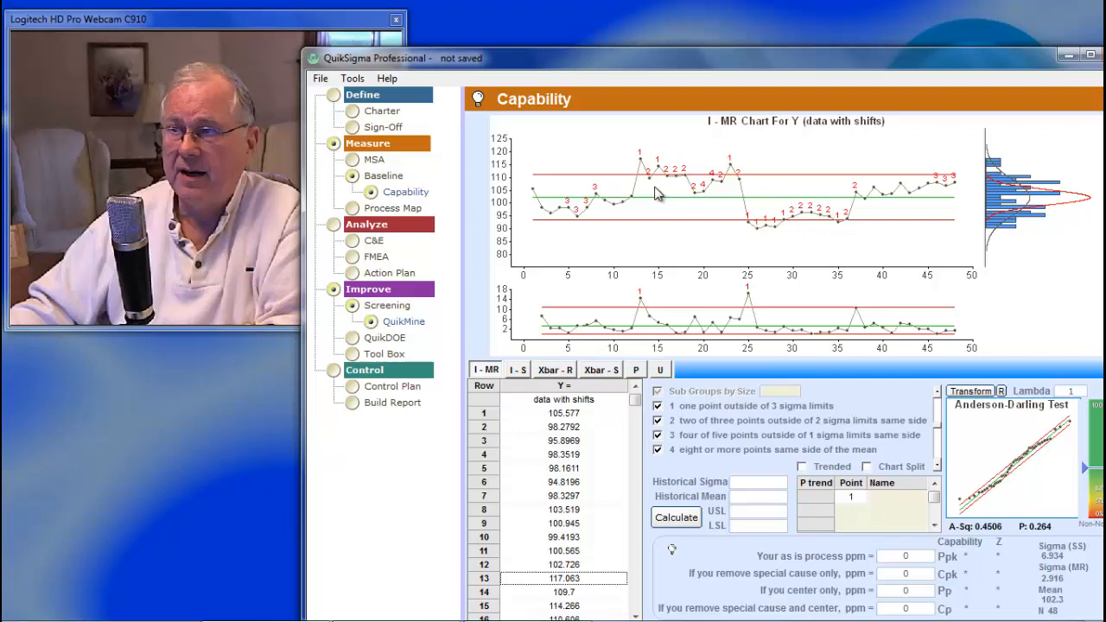
pyautogui.moveTo(613, 212)
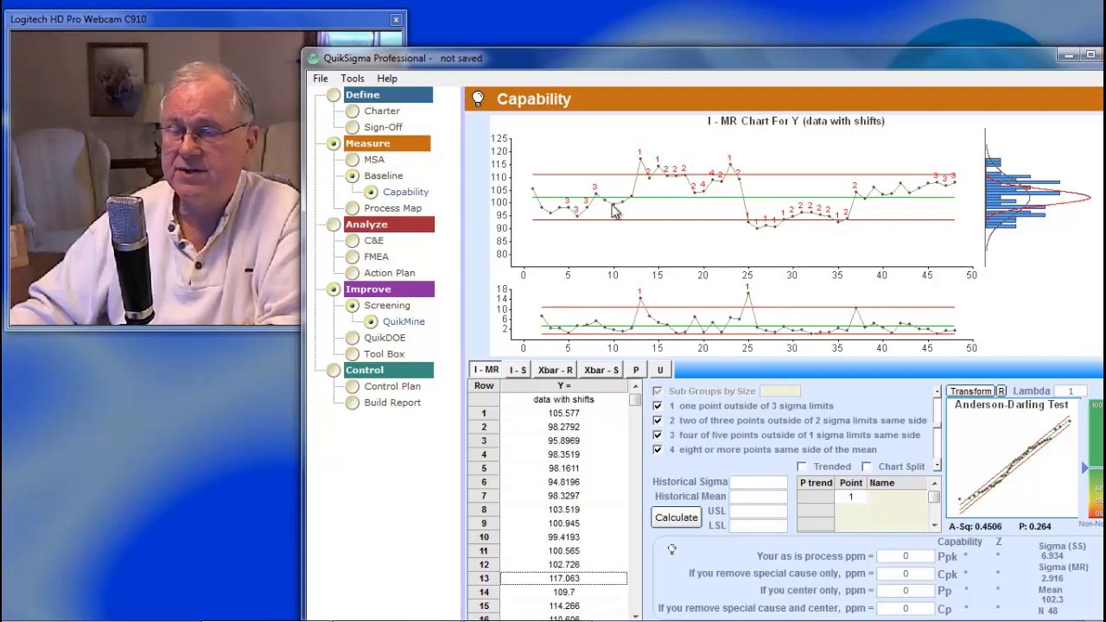
pyautogui.moveTo(562, 203)
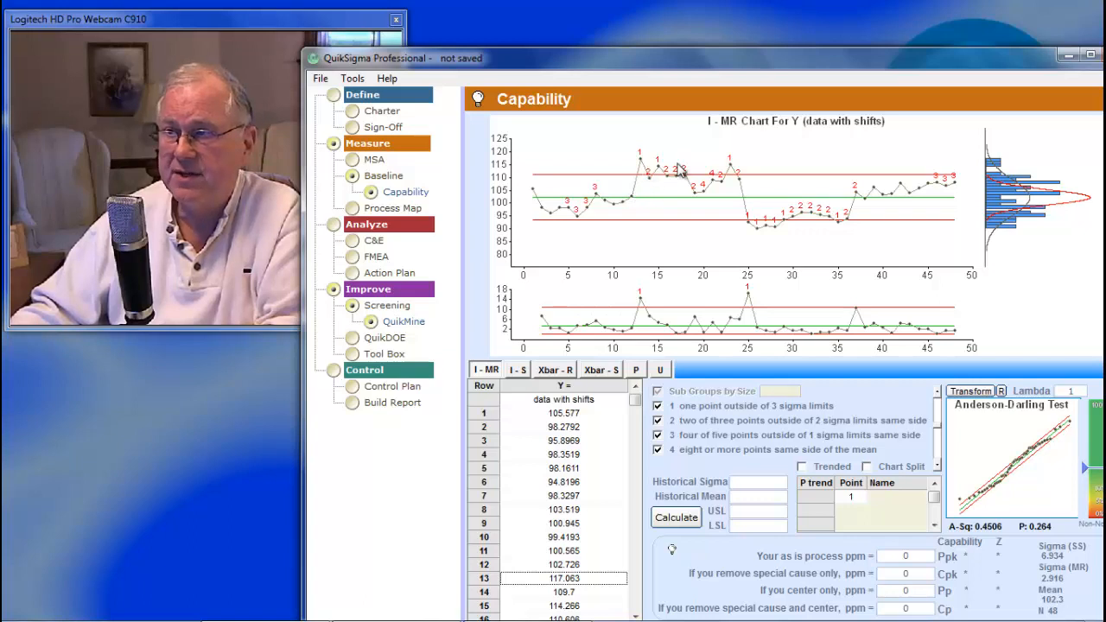
pyautogui.moveTo(860, 198)
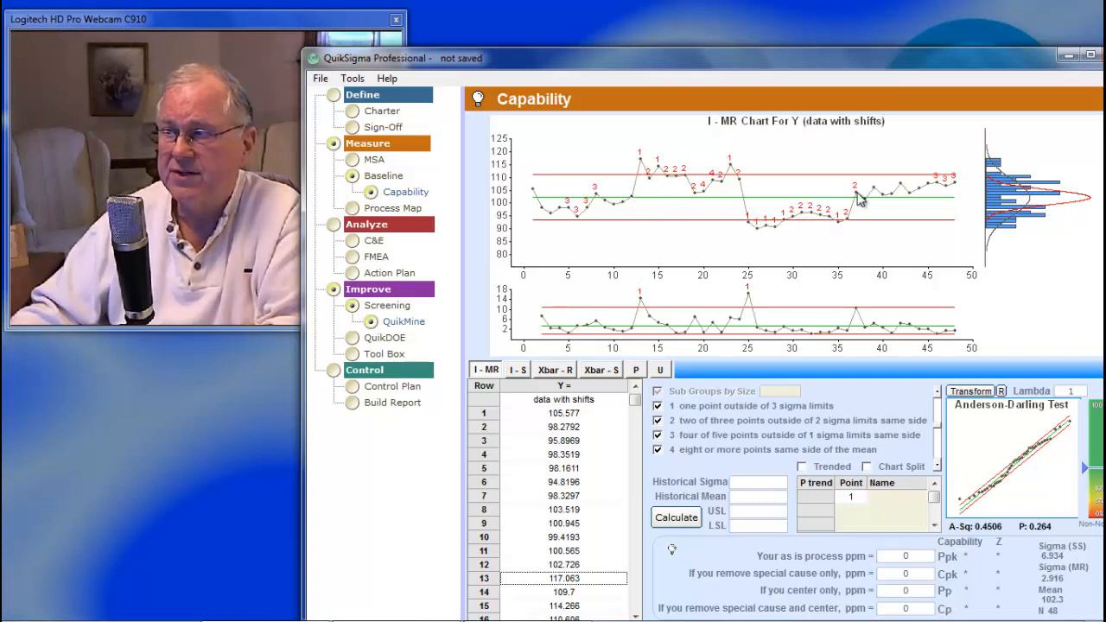
pyautogui.moveTo(867, 138)
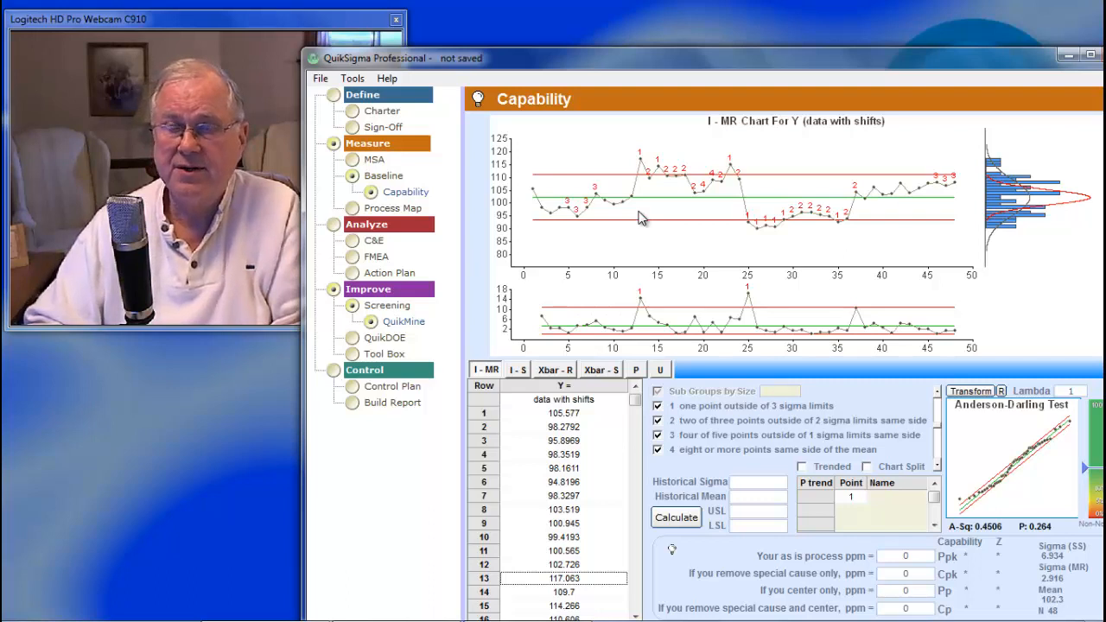
pyautogui.moveTo(596, 190)
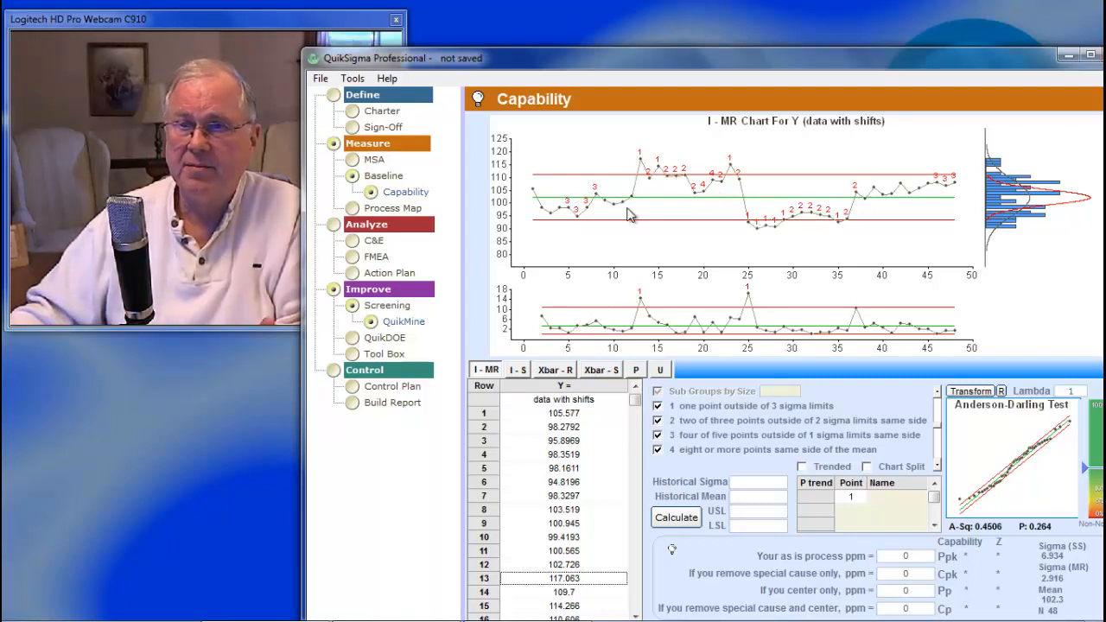
pyautogui.moveTo(817, 200)
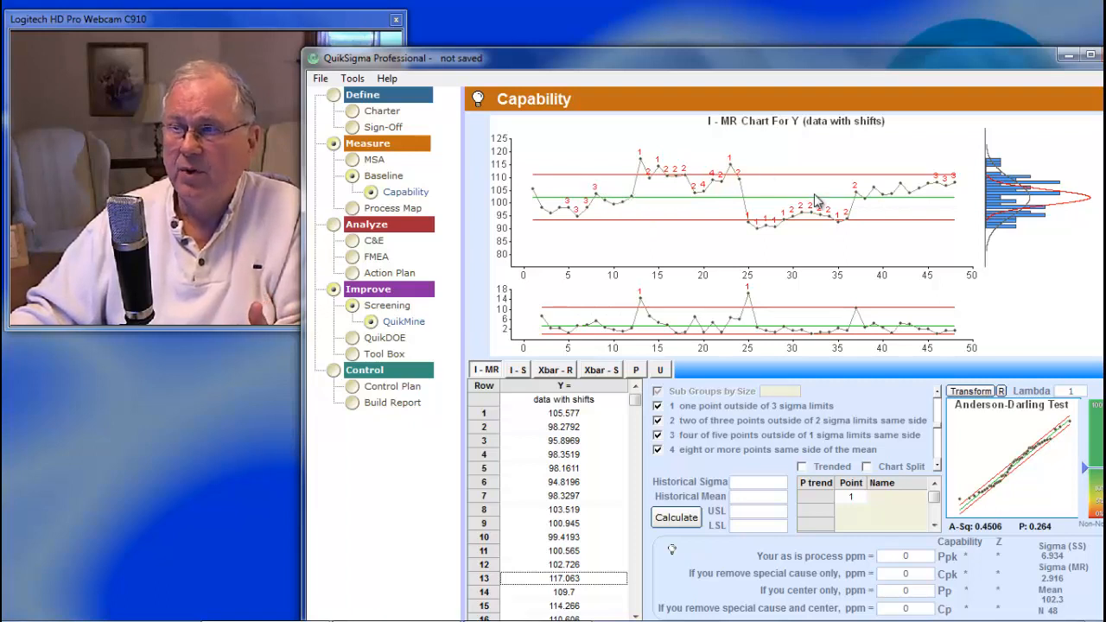
pyautogui.moveTo(670, 228)
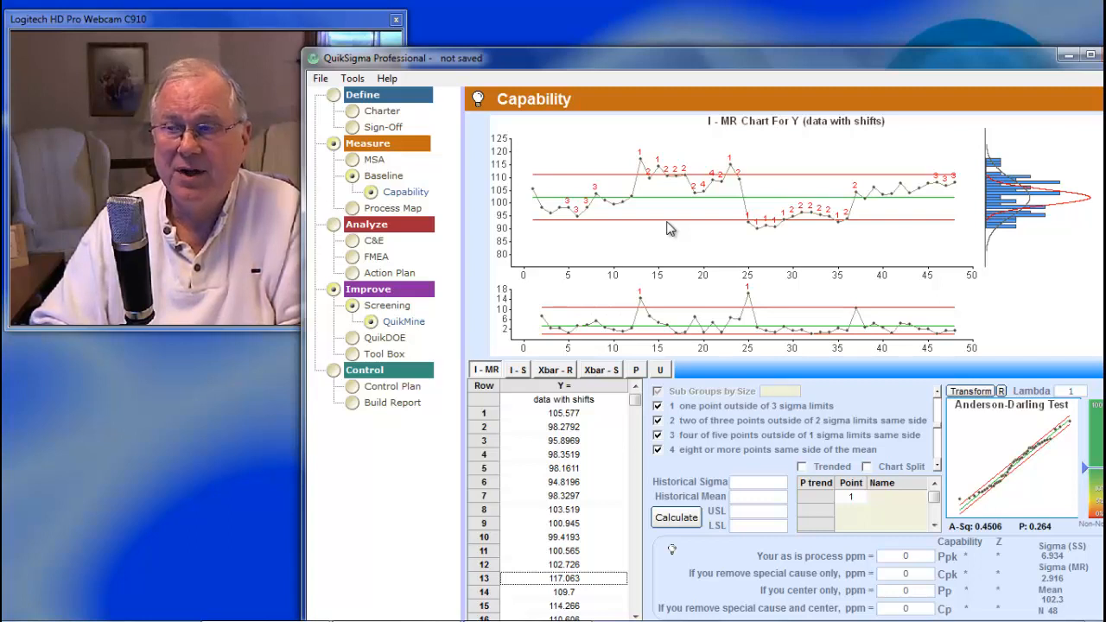
pyautogui.moveTo(586, 207)
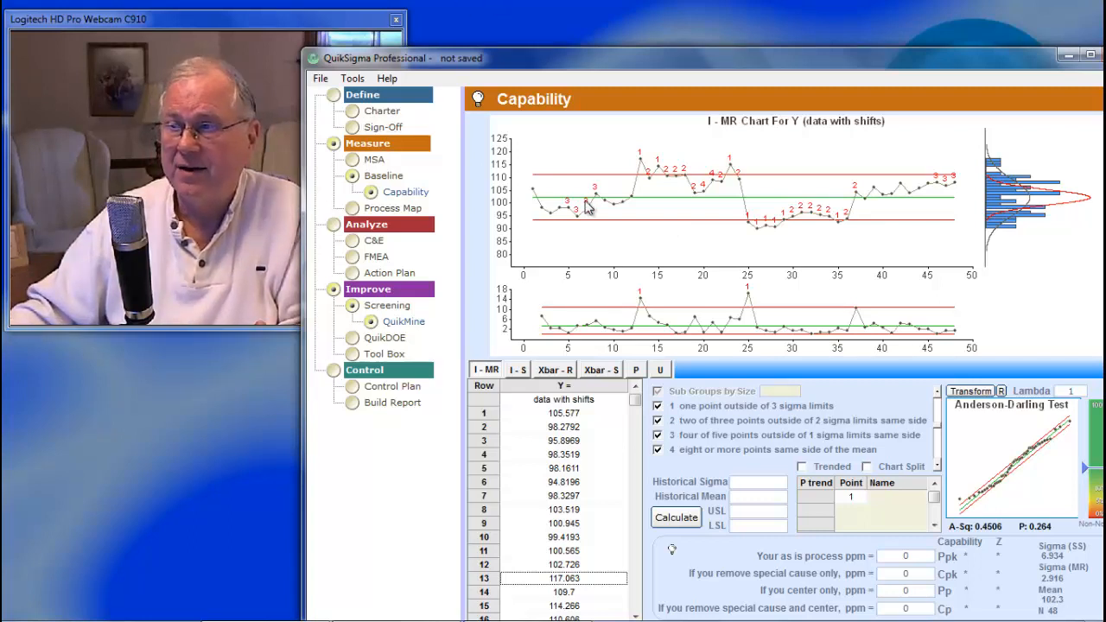